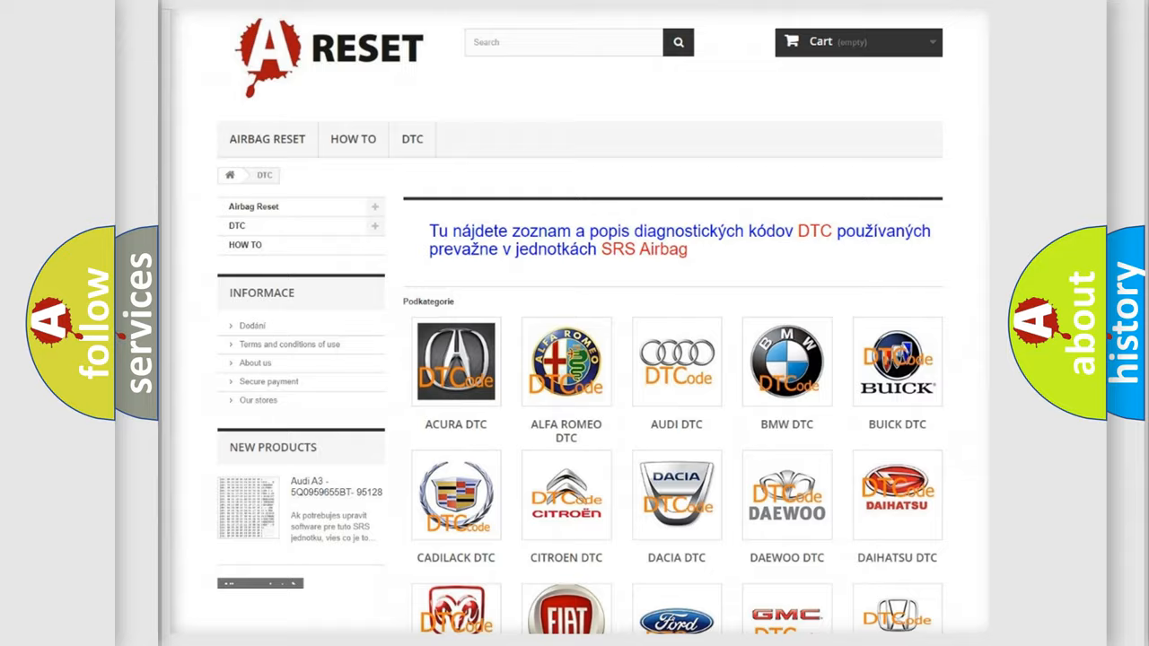
Scroll the DTC brand grid and choose the Jeep logo to list its airbag codes
{"action": "scroll", "scroll_direction": "down", "scroll_amount": 3}
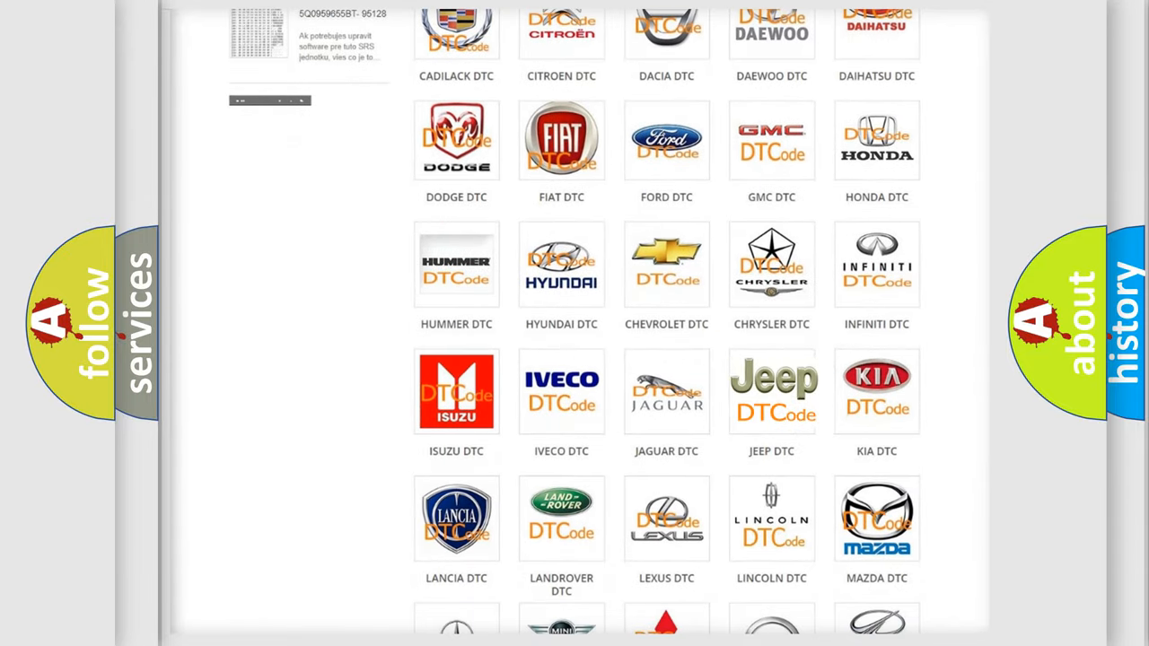
{"action": "left_click", "coordinate": [771, 389]}
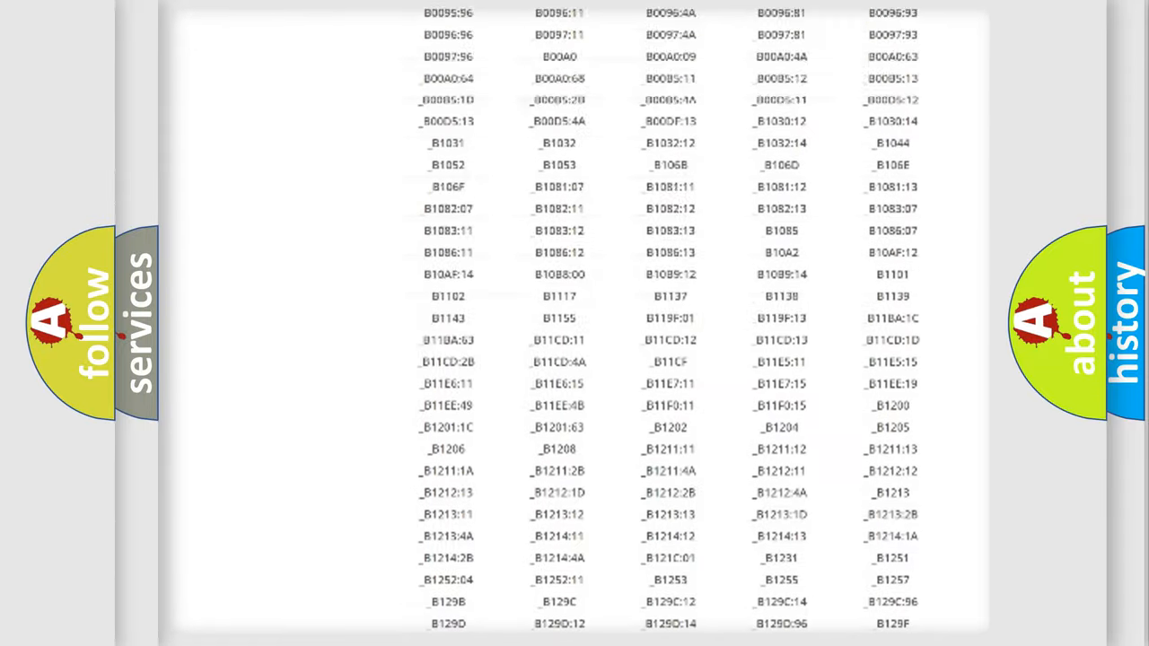
Scroll the Jeep code table to the B1101:72 Accessory Power Relay short-to-ground row
{"action": "scroll", "scroll_direction": "up", "scroll_amount": 3}
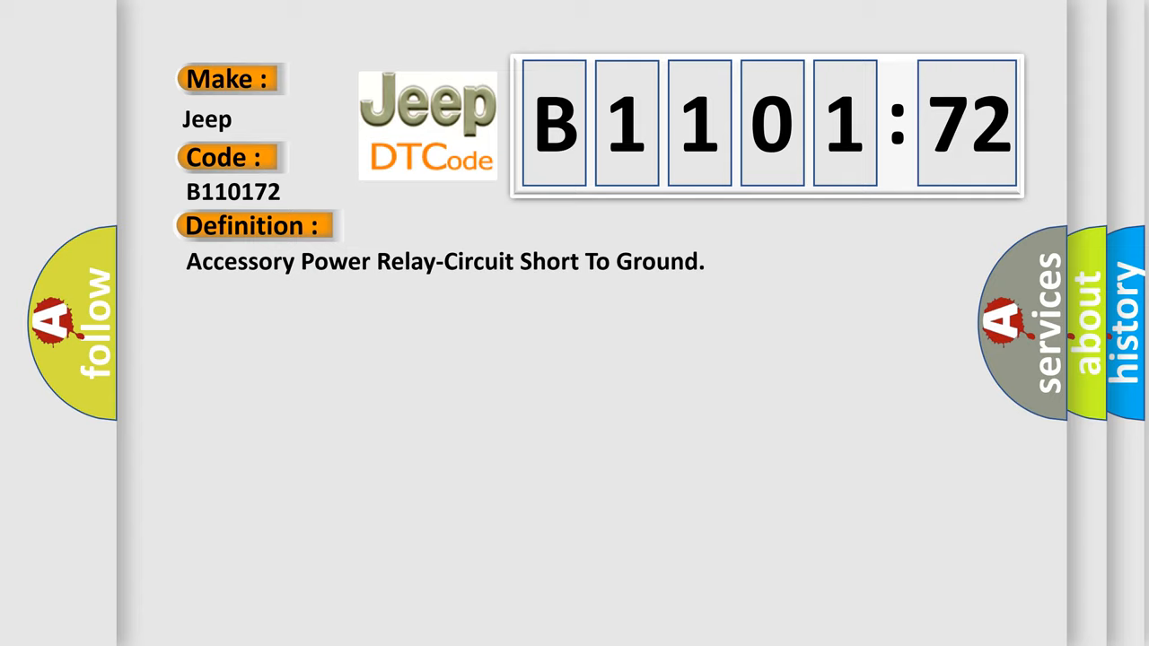
Expand the B1101:72 Description covering R16 relay and RFH unit faults
{"action": "left_click", "coordinate": [467, 225]}
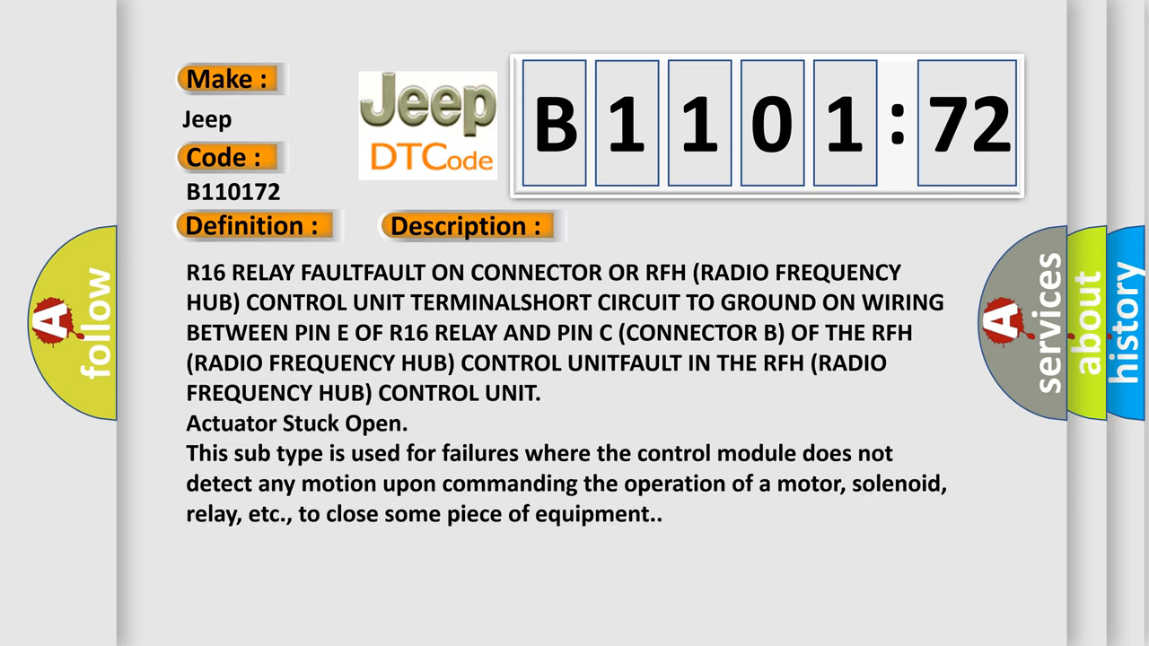